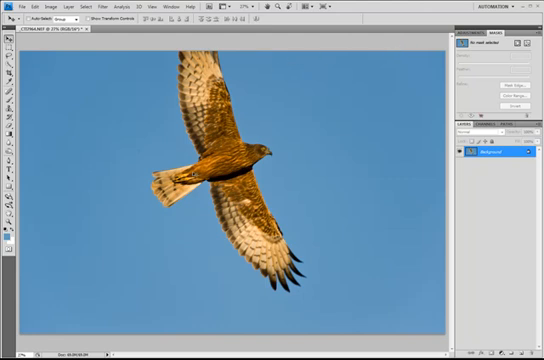
mouse_move(315, 253)
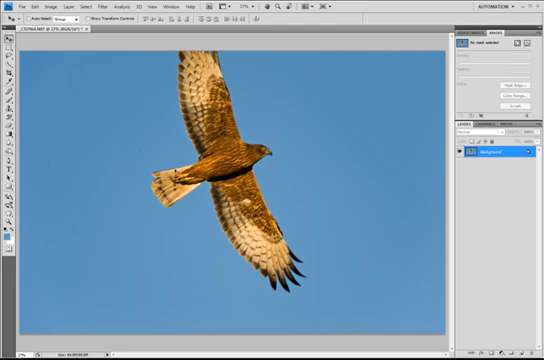
mouse_move(374, 38)
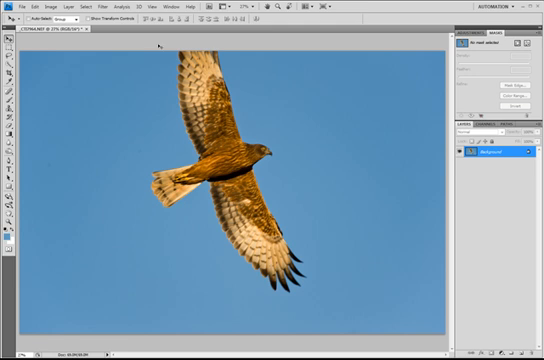
mouse_move(163, 90)
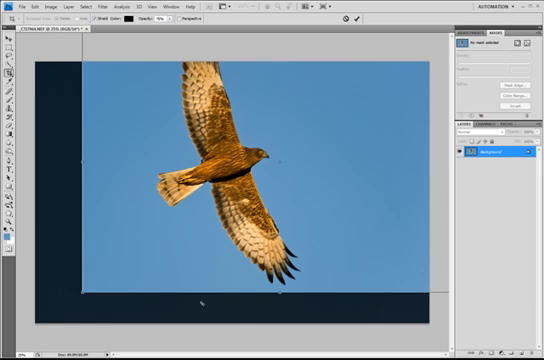
mouse_move(130, 60)
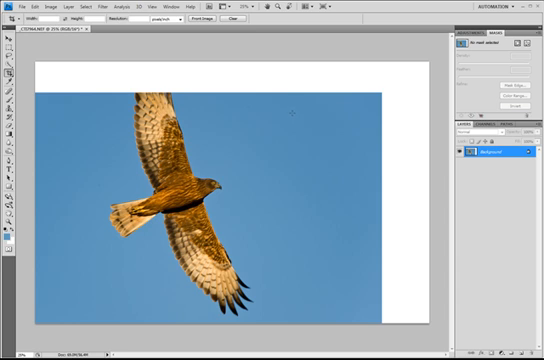
mouse_move(228, 134)
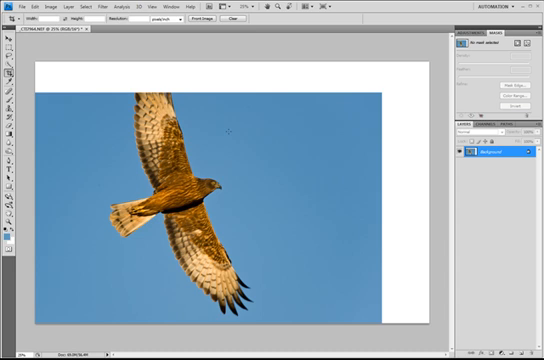
mouse_move(228, 131)
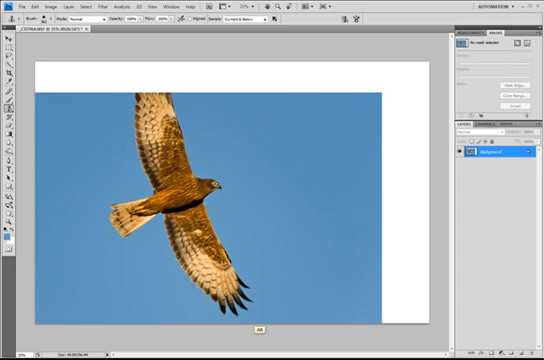
mouse_move(330, 148)
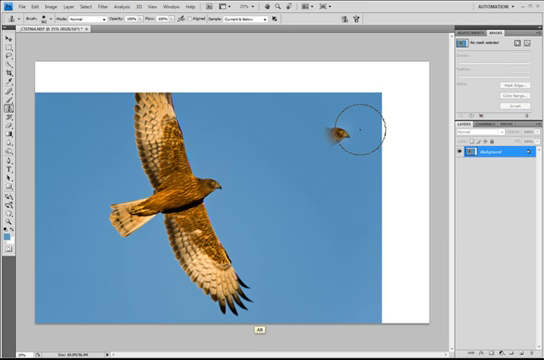
Sample the blue sky as clone source and paint it over the right-side white strip.
click(346, 129)
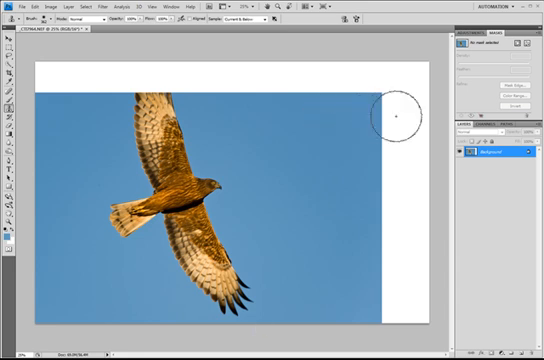
mouse_move(383, 110)
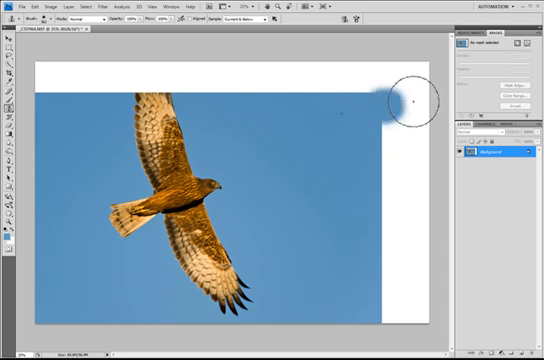
drag(407, 97, 375, 178)
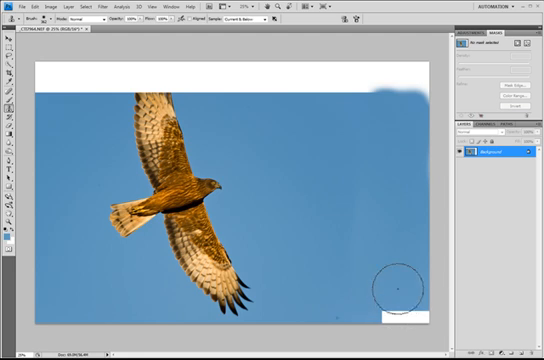
mouse_move(410, 110)
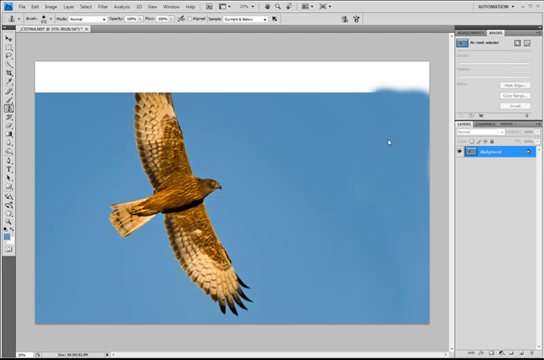
mouse_move(337, 90)
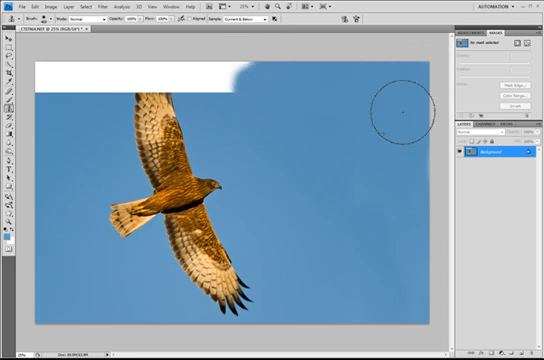
mouse_move(88, 62)
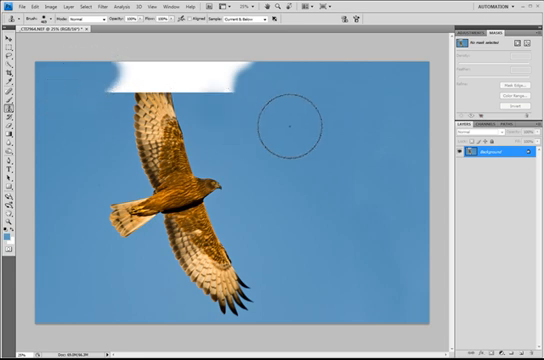
Paint cloned sky across the white strip along the top, including the upper-left patch.
drag(290, 120, 230, 80)
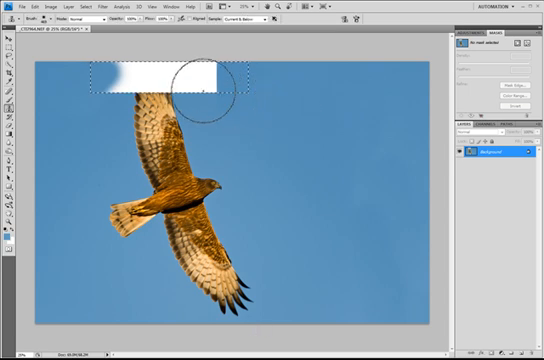
drag(185, 85, 115, 80)
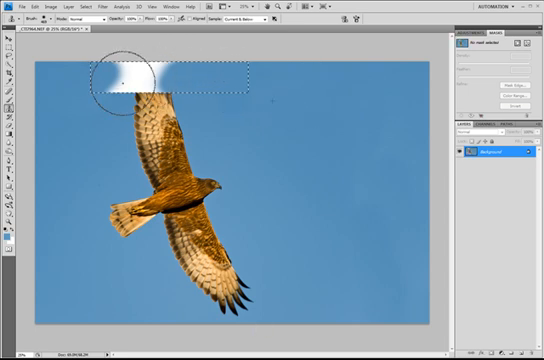
drag(130, 85, 235, 80)
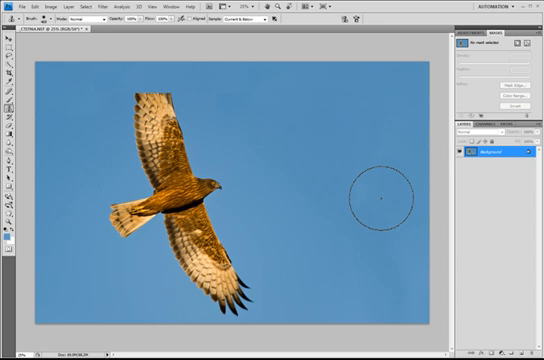
mouse_move(435, 150)
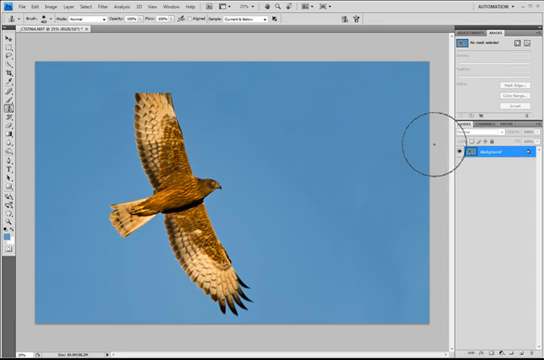
mouse_move(182, 85)
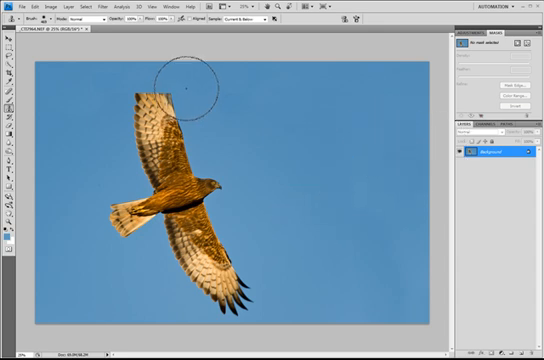
mouse_move(195, 95)
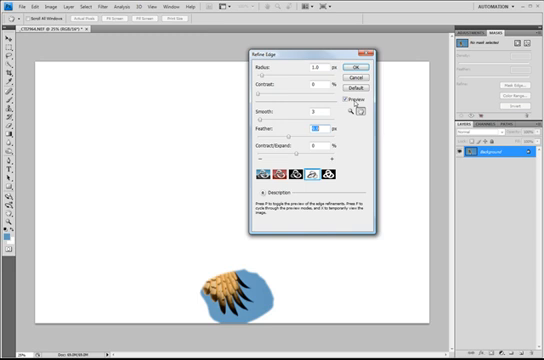
Confirm the softened Refine Edge settings on the wingtip selection.
click(356, 63)
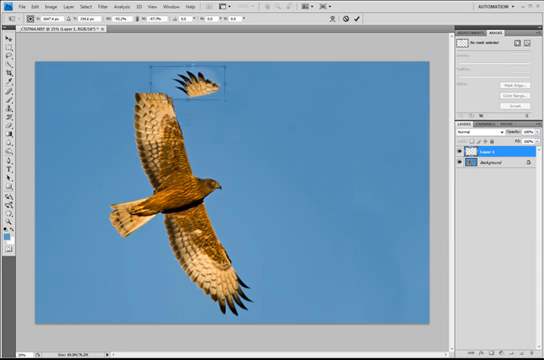
Drag the copied wingtip layer up above the cropped upper wing.
drag(200, 85, 265, 130)
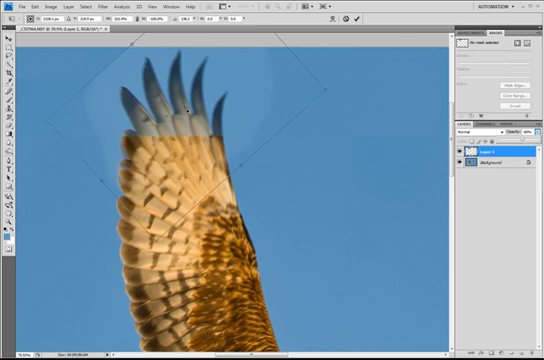
mouse_move(340, 90)
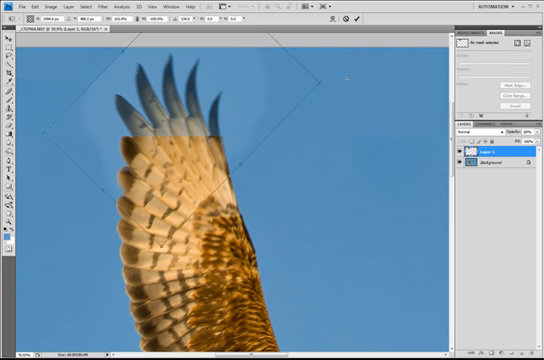
mouse_move(253, 90)
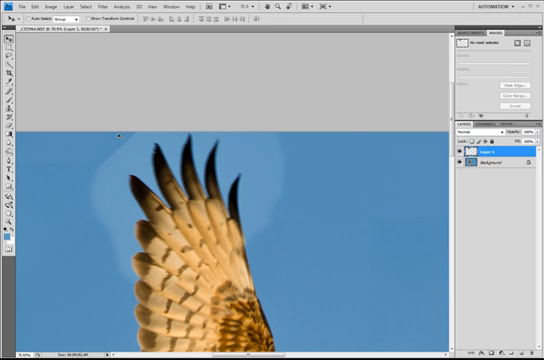
mouse_move(368, 153)
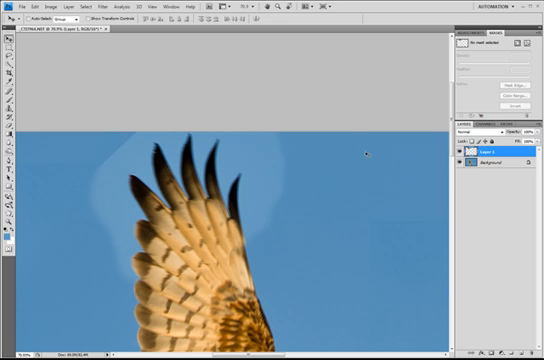
mouse_move(323, 225)
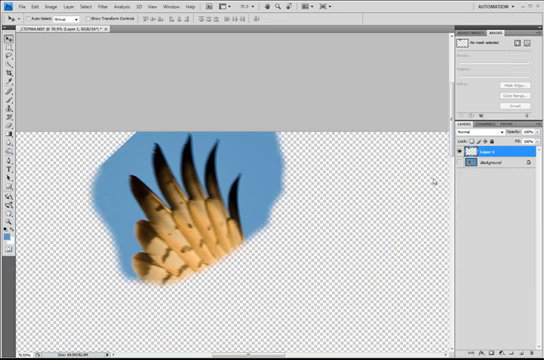
Start a Color Range selection and change its Selection Preview mode.
click(73, 8)
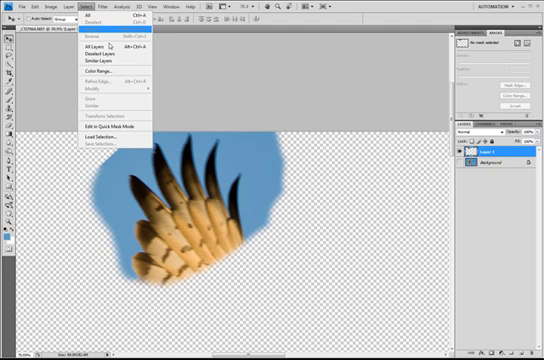
click(95, 73)
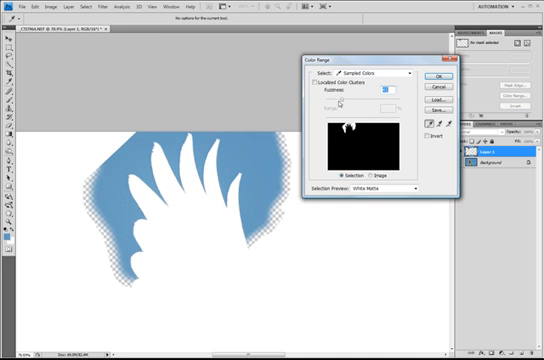
click(417, 190)
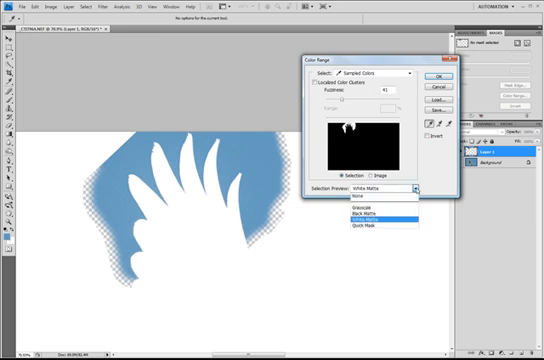